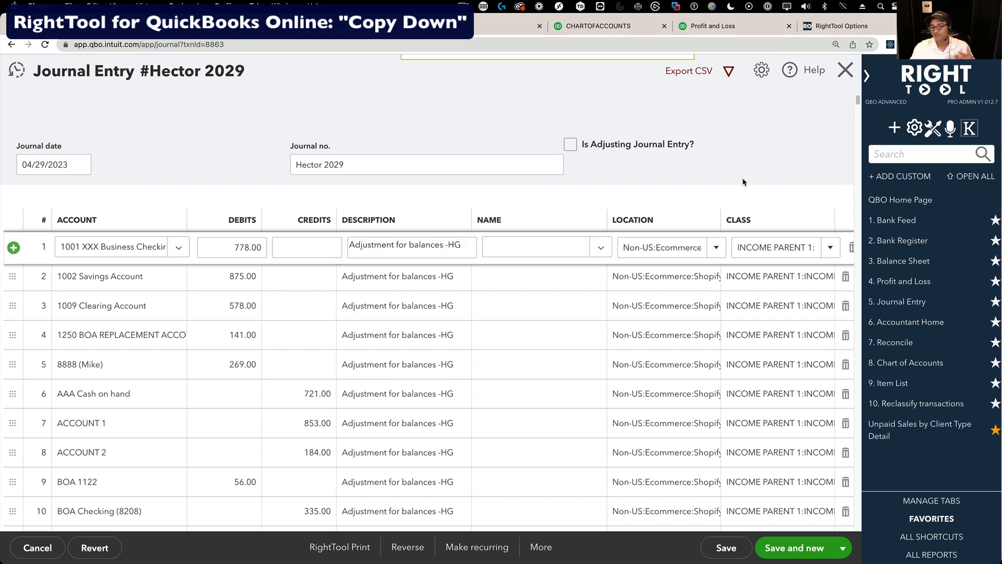
- Replace line 1's description with 4/29 ADJUSTMENT POST-AUDIT, leaving other lines unchanged
left_click(543, 247)
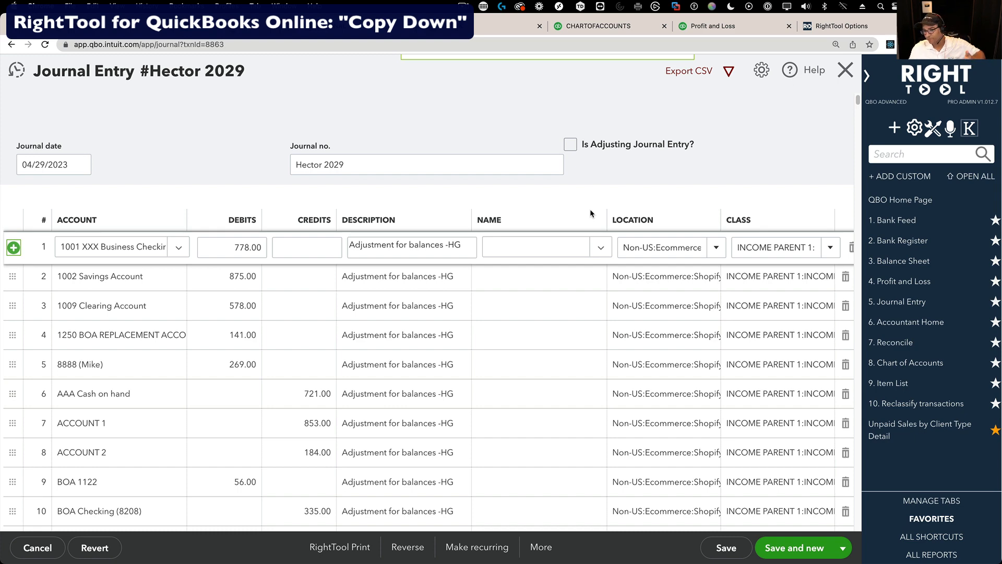
scroll("down", 3)
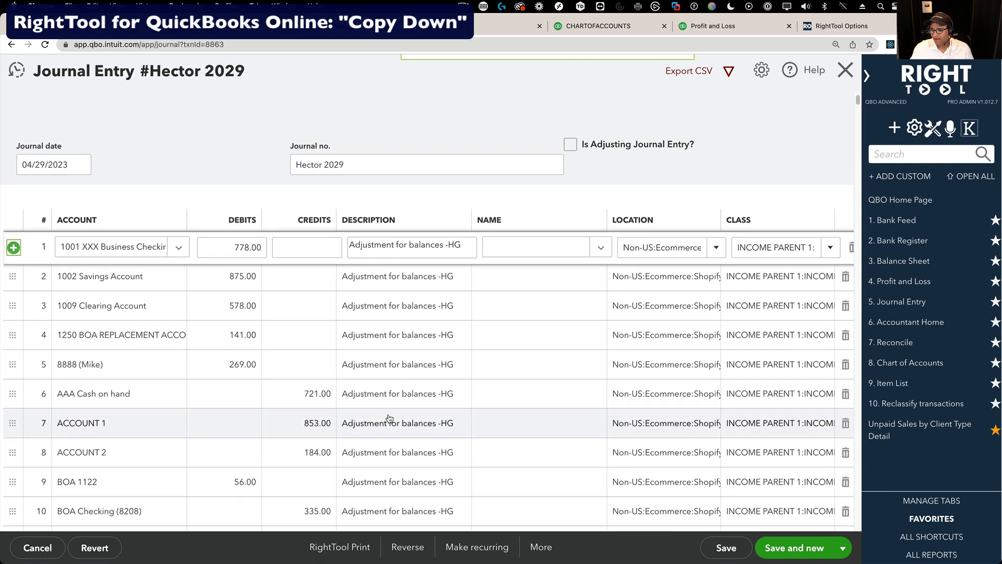
double_click(411, 246)
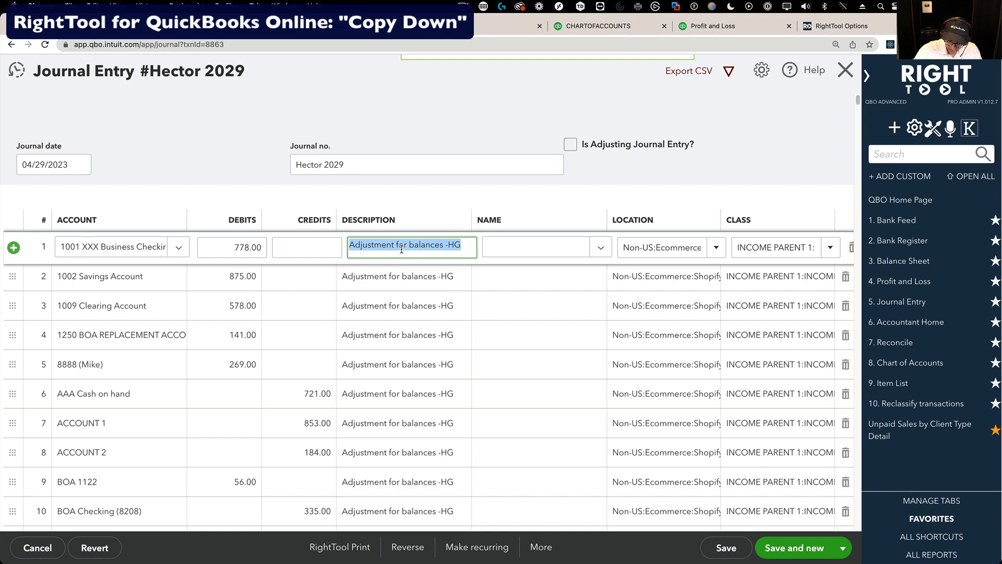
type("4/29 ADJUSTMENT POST")
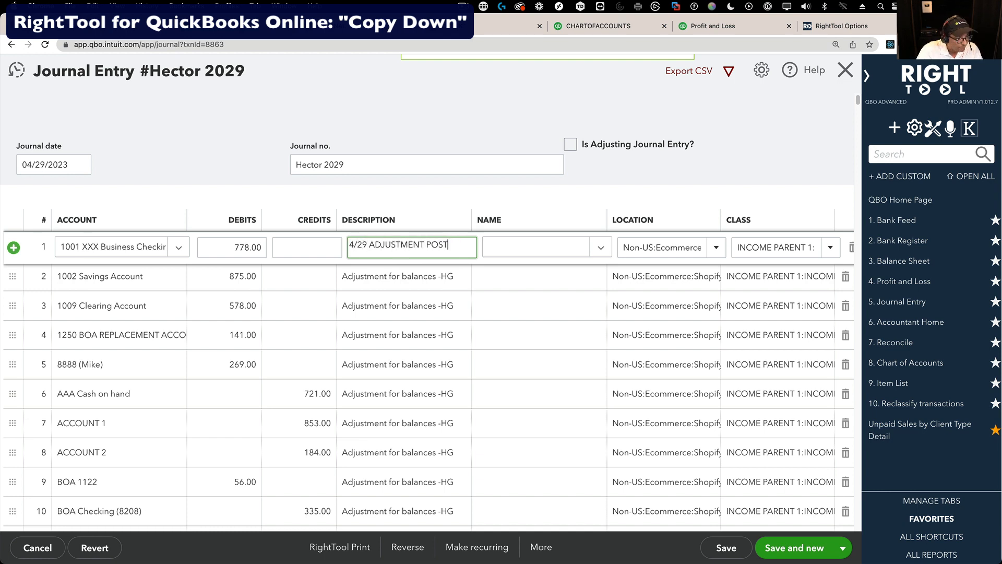
type("-AUDIT")
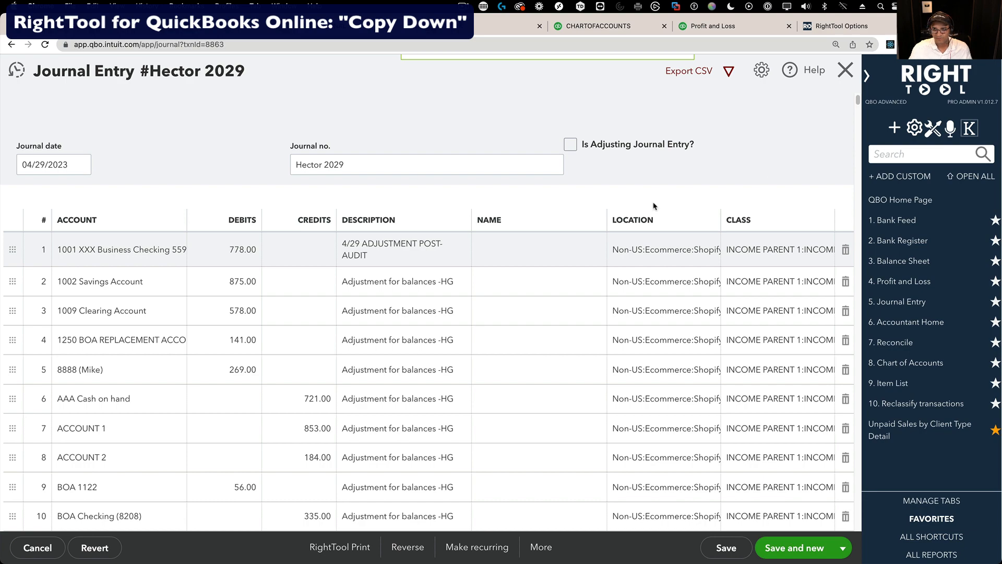
left_click(411, 248)
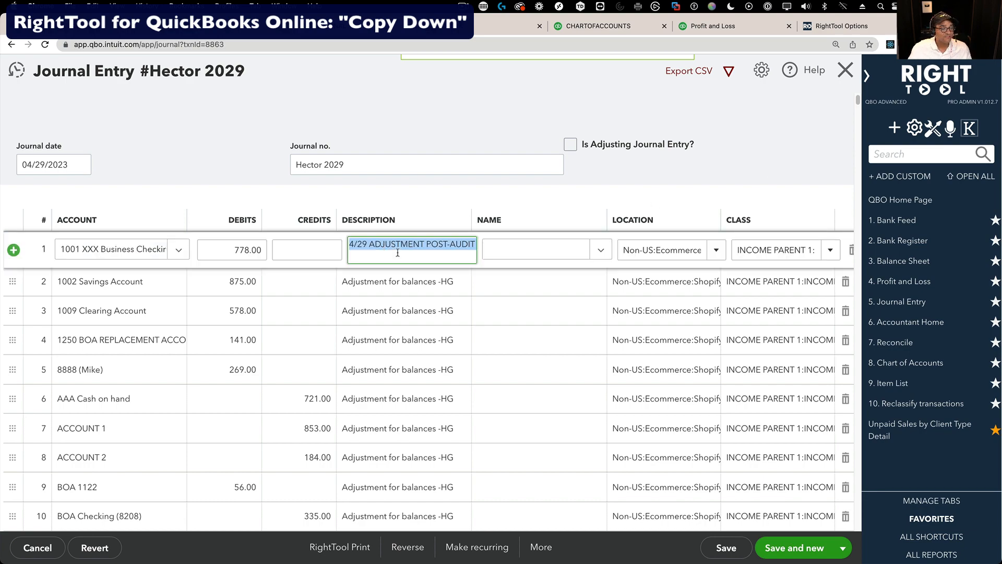
scroll("down", 3)
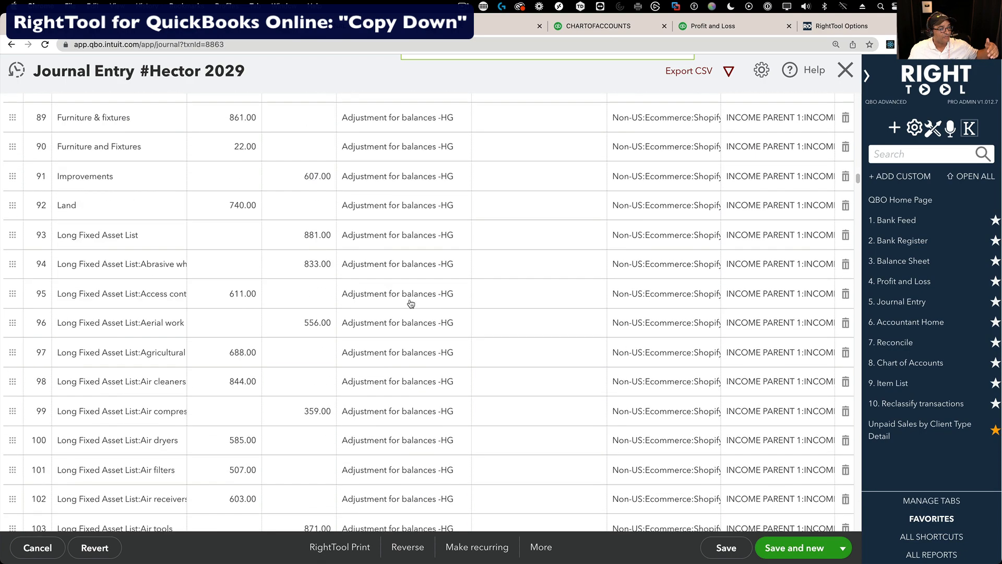
scroll("down", 3)
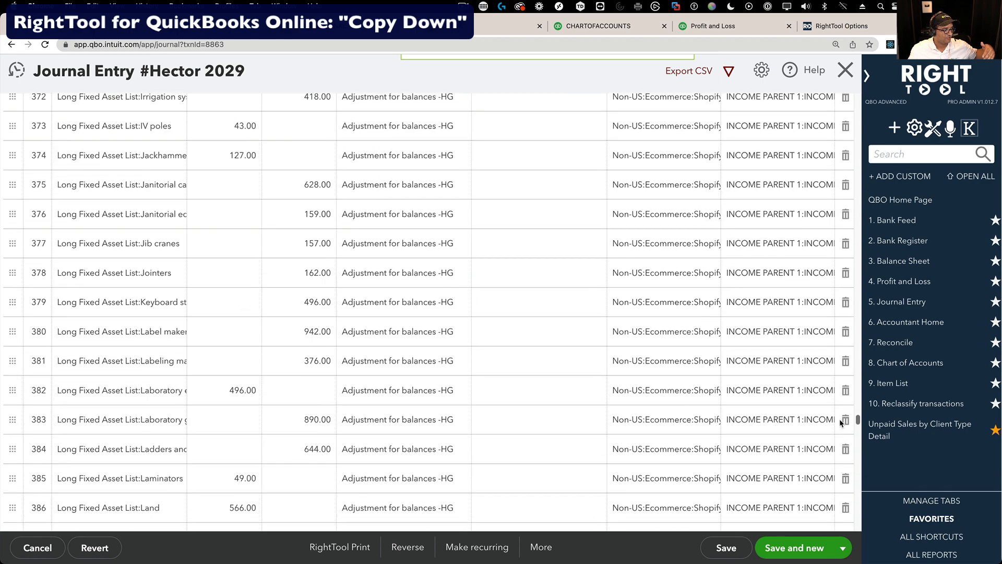
scroll("down", 3)
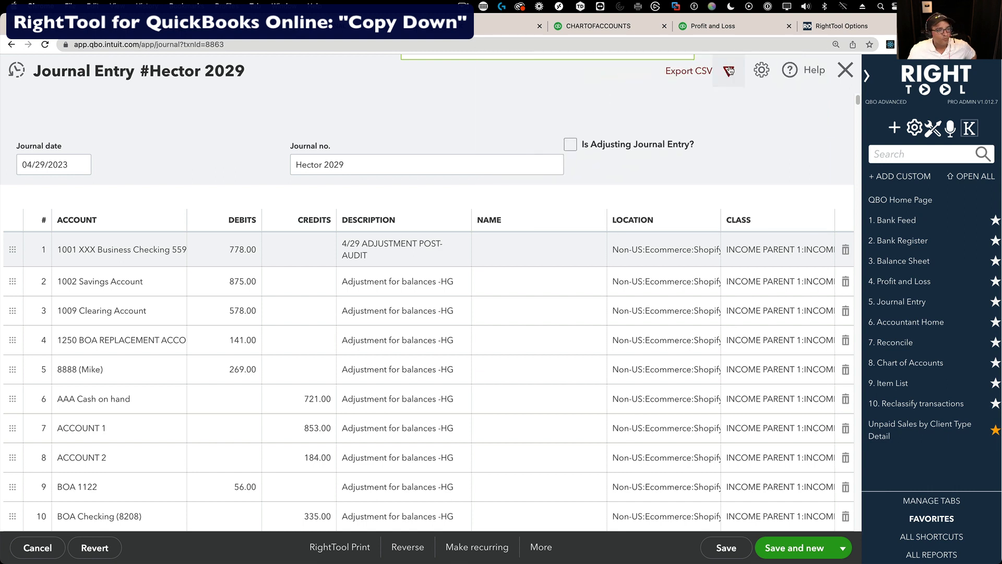
- Use RightTool's Copy Down on line 1's Description so every line reads 4/29 ADJUSTMENT POST-AUDIT
left_click(727, 70)
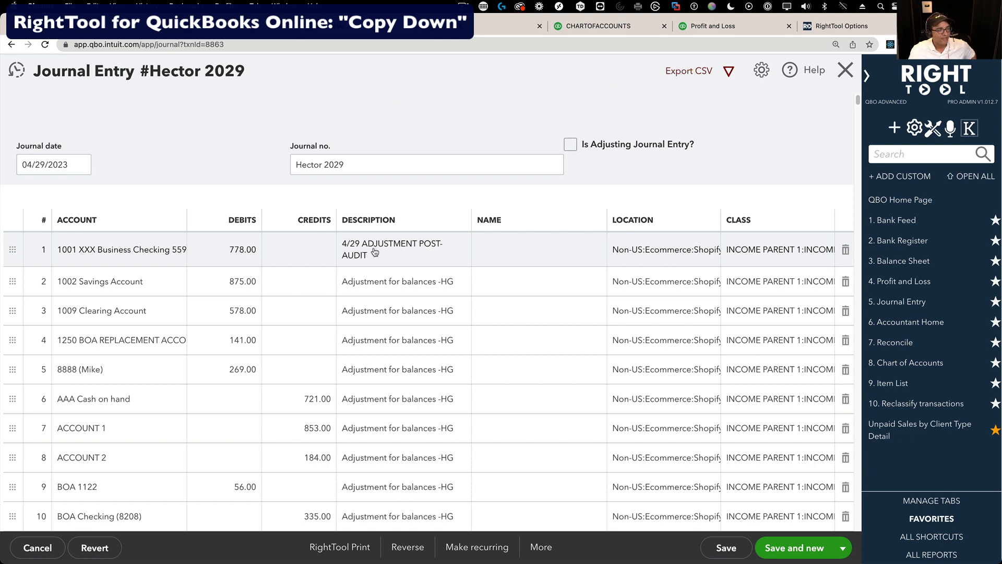
left_click(376, 249)
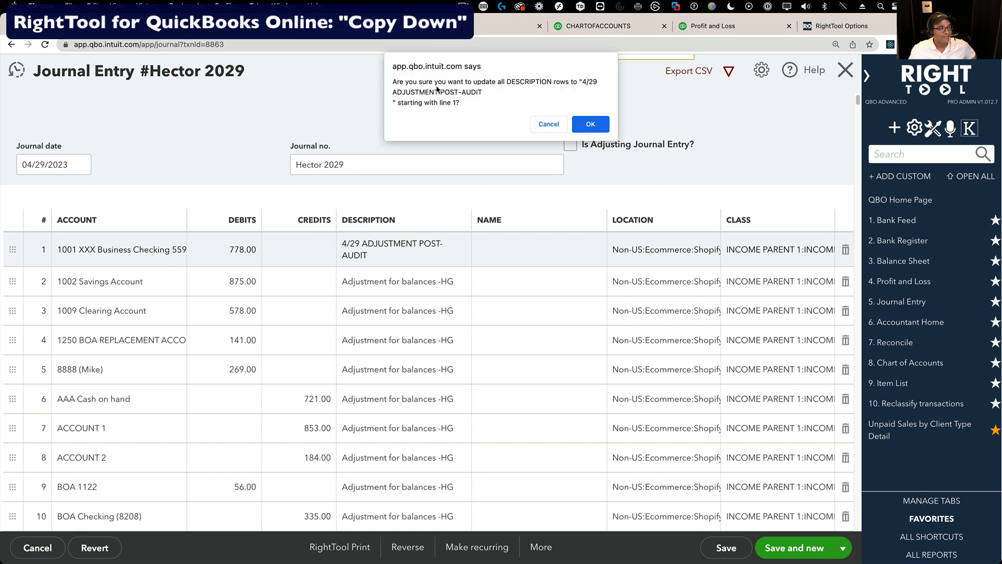
left_click(589, 124)
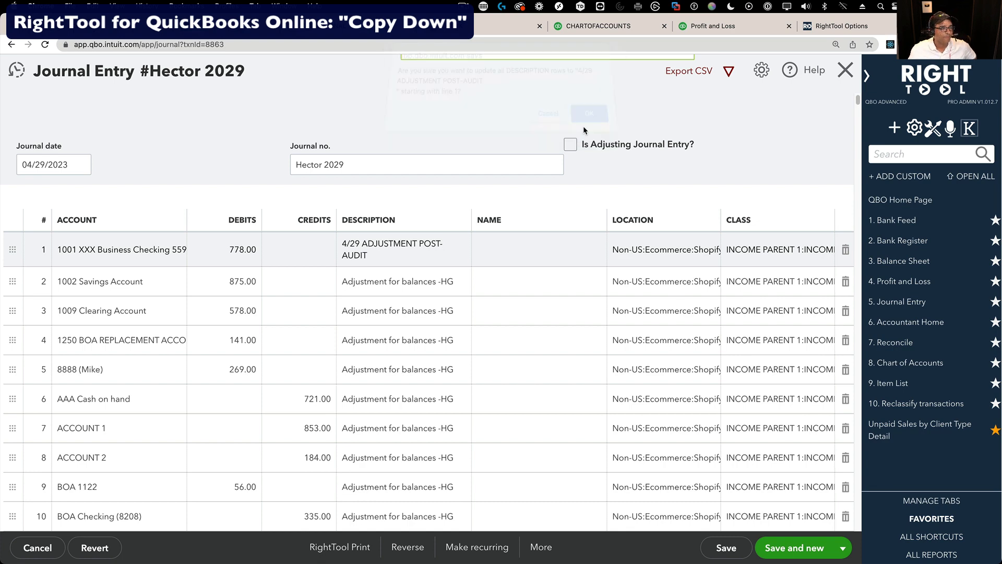
left_click(587, 113)
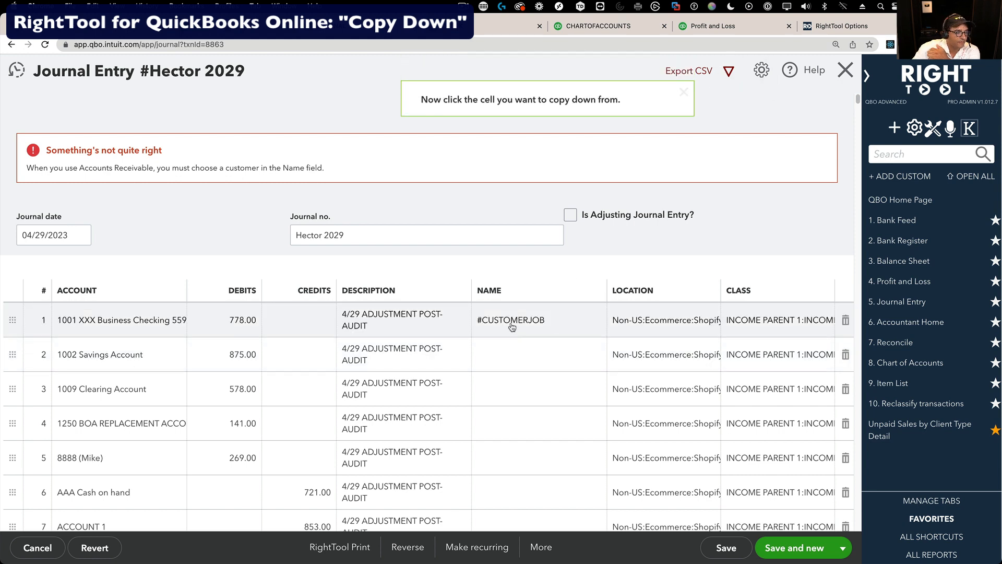
- Copy #CUSTOMERJOB down all name cells, save journal entry Hector 2029, and start a new bill
left_click(510, 320)
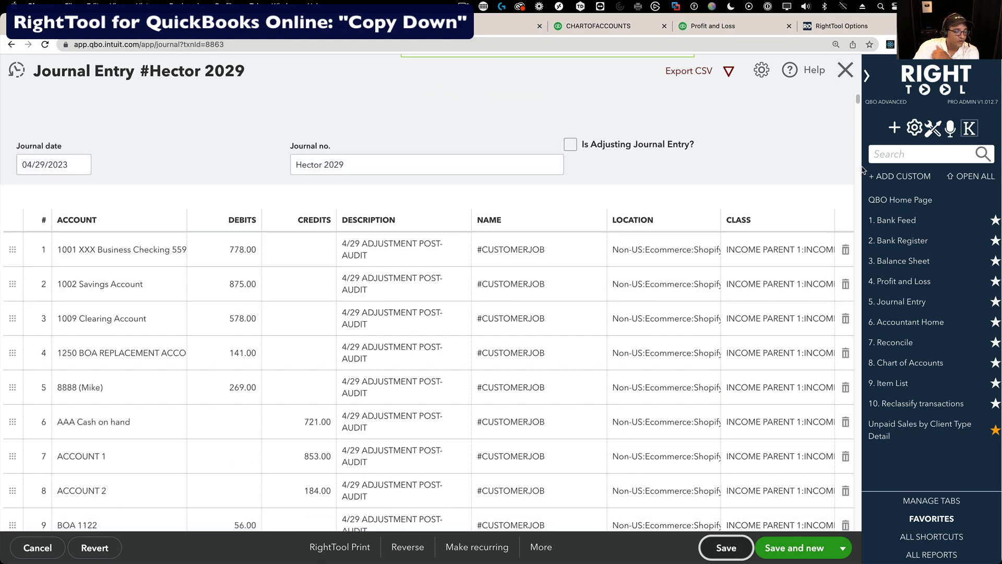
left_click(726, 547)
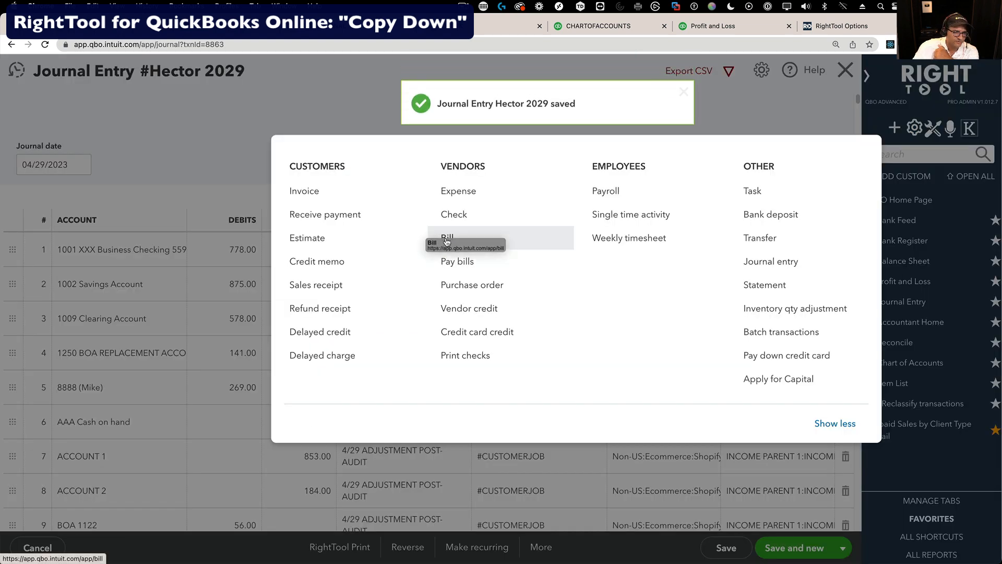
left_click(448, 237)
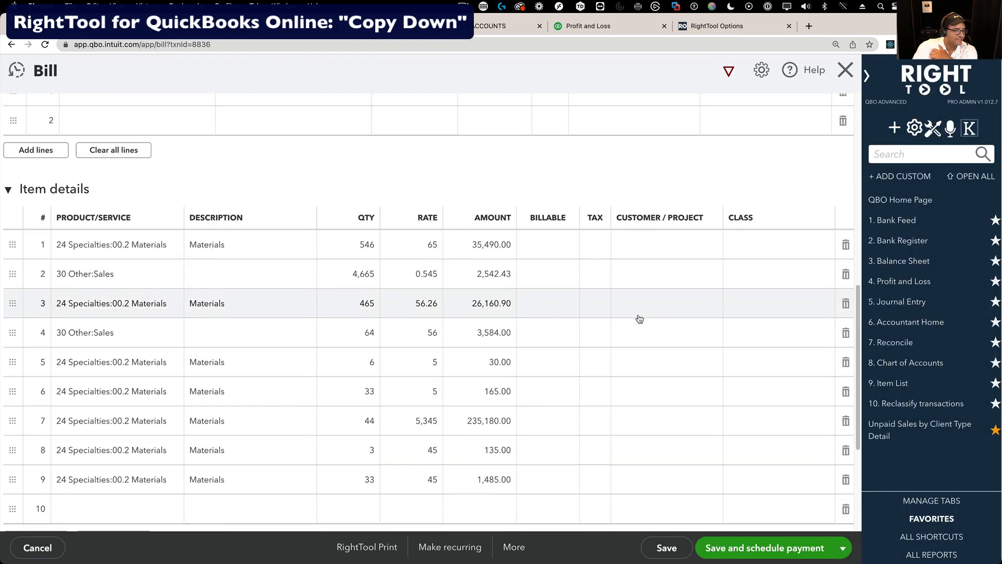
- Assign item line 1 the customer AAA Construction:Advanced Webinars and class #CLASS2
scroll("down", 3)
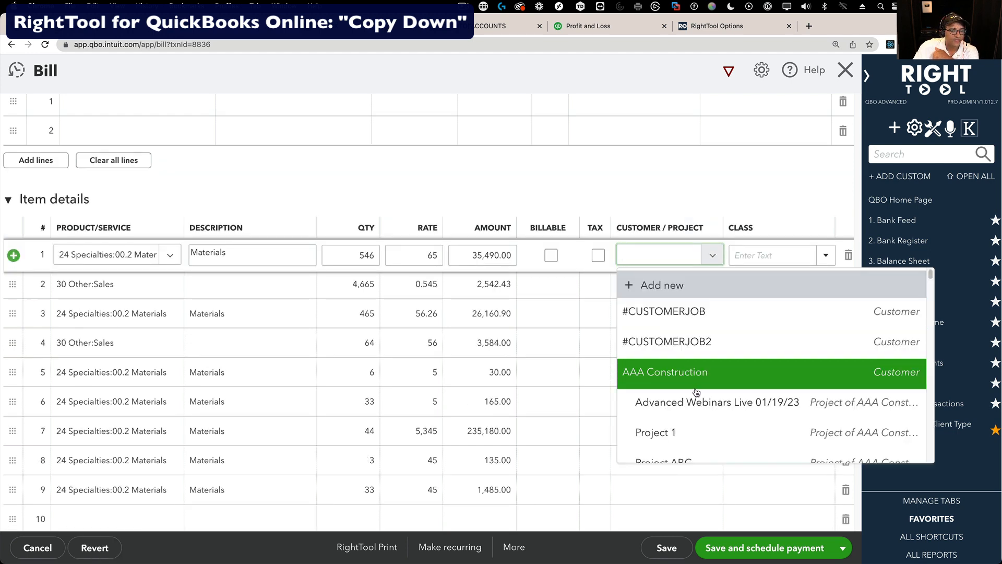
left_click(664, 371)
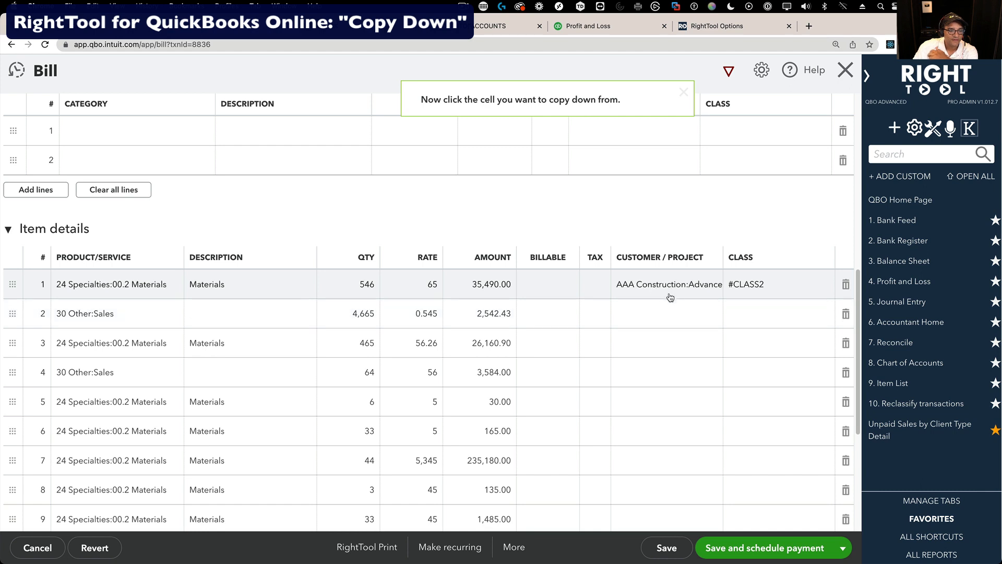
- Copy AAA Construction:Advanced Webinars and #CLASS2 from line 1 down every bill item line
left_click(669, 284)
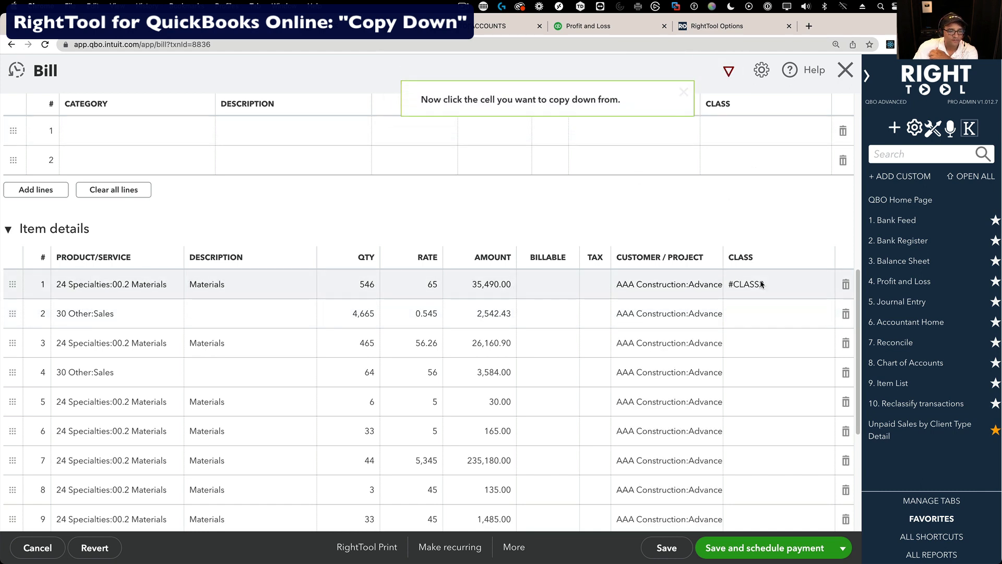
left_click(746, 284)
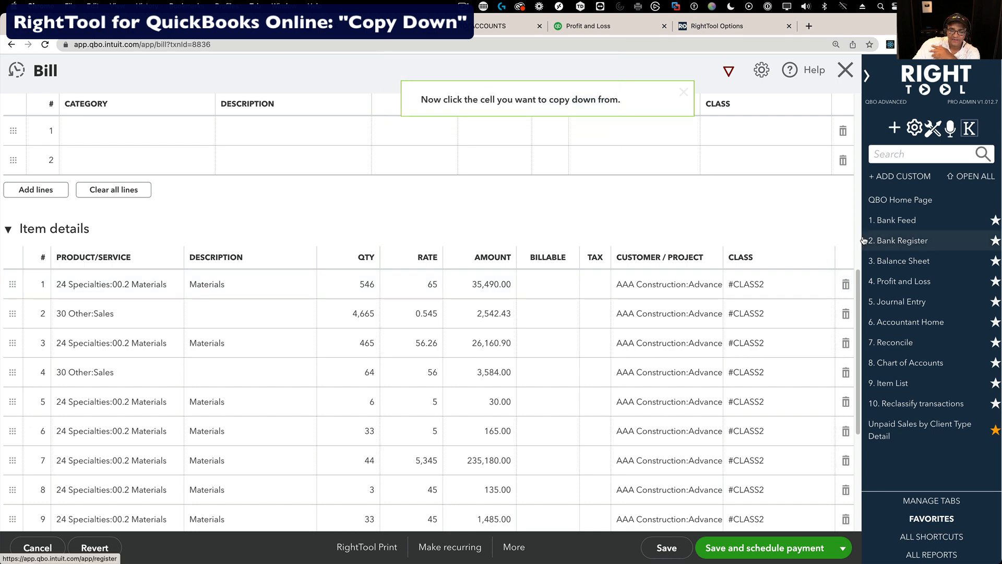
left_click(548, 343)
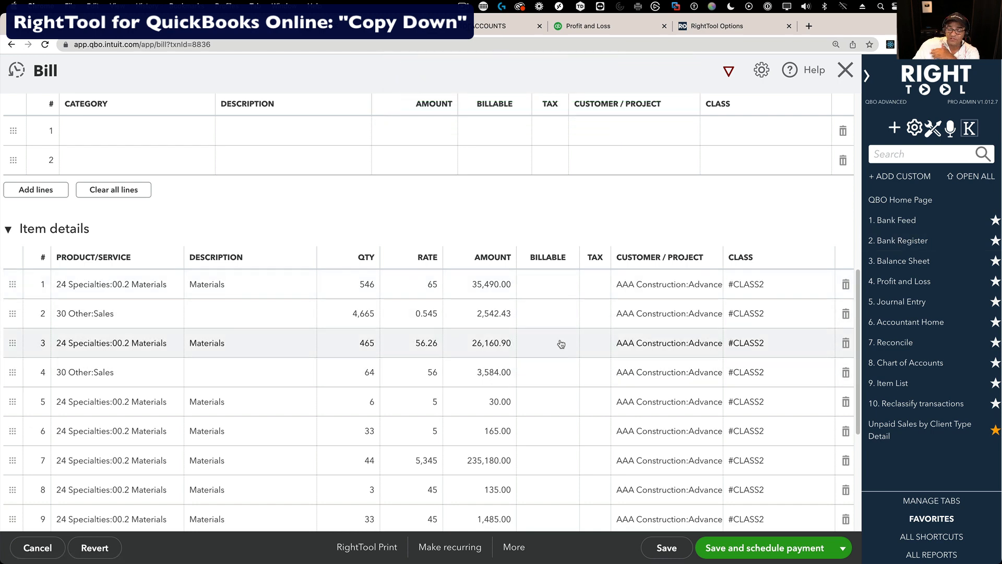